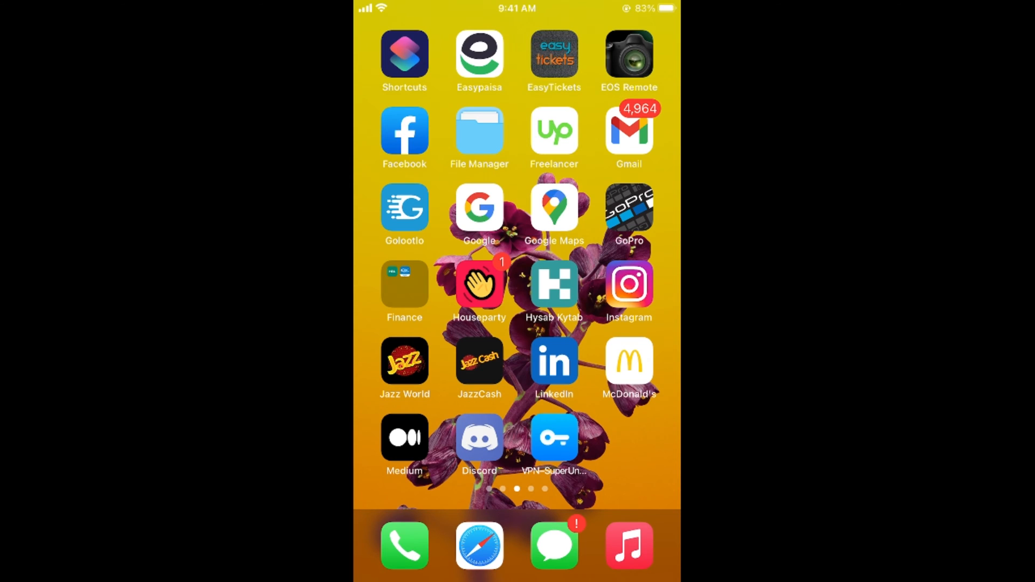
- Launch the Facebook app from the iOS Home Screen to reach the news feed
click(405, 130)
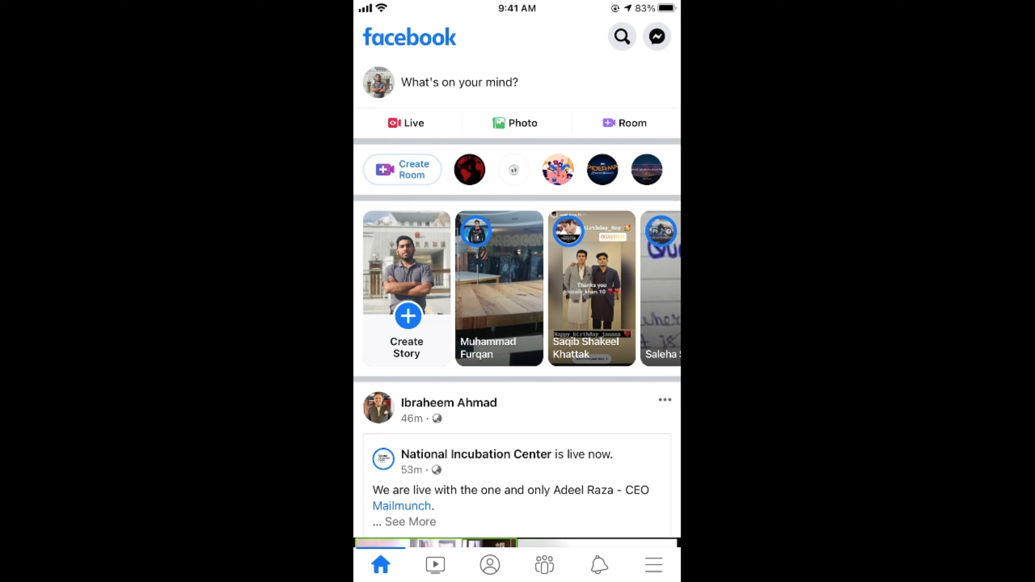
- Go from the main menu to your own profile and its Profile Settings
click(652, 565)
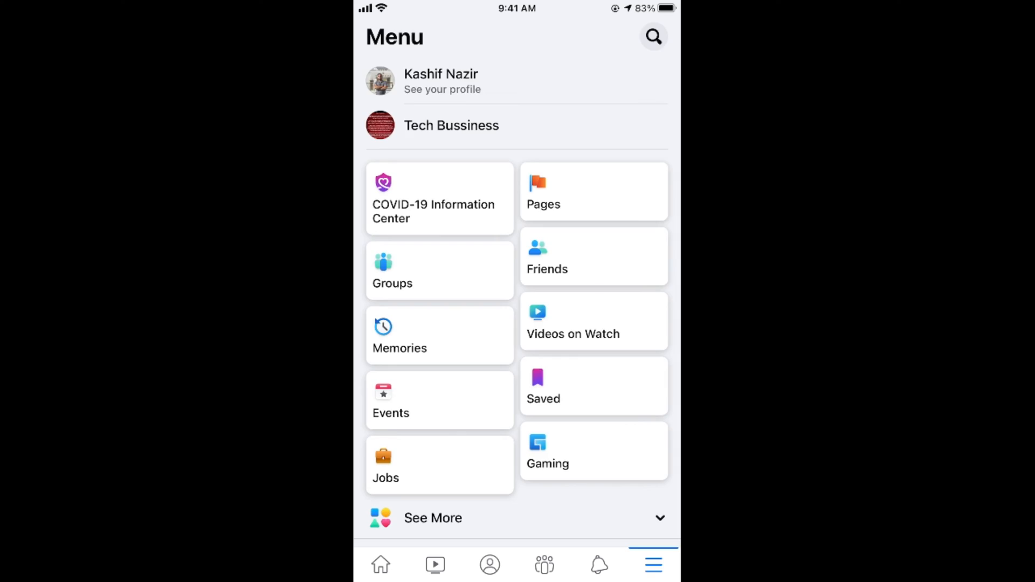
click(443, 82)
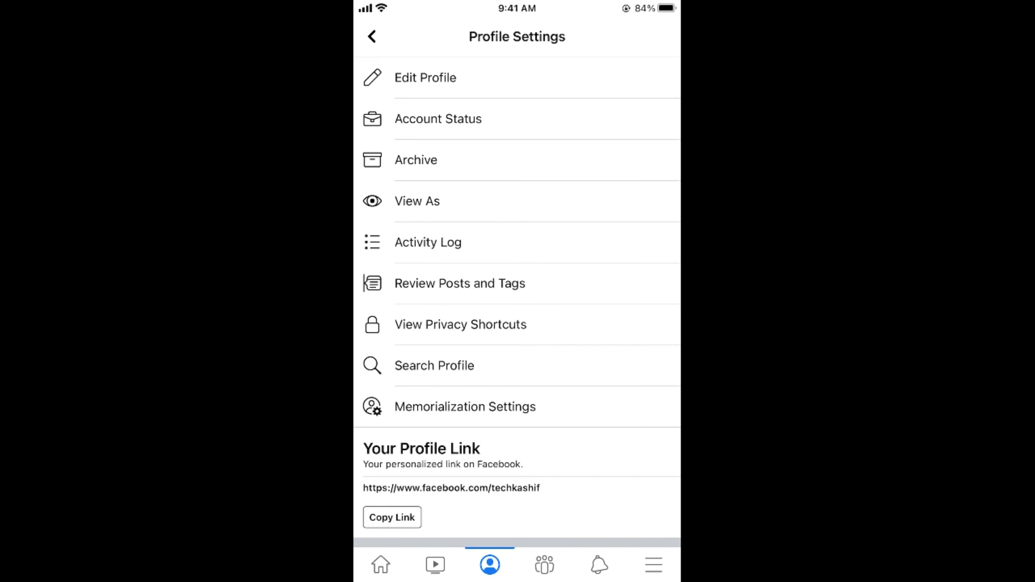
click(424, 78)
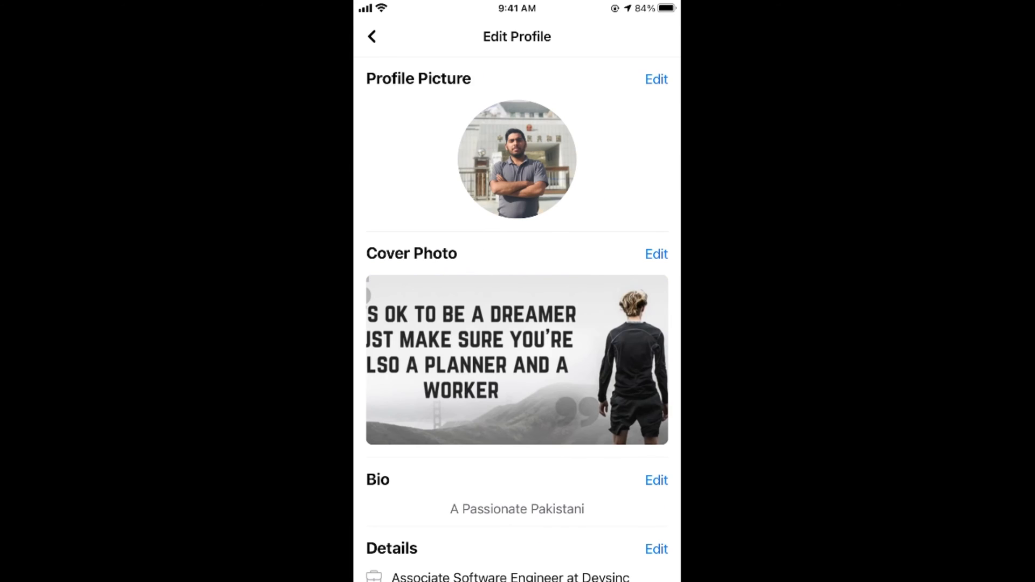
scroll(down, 3)
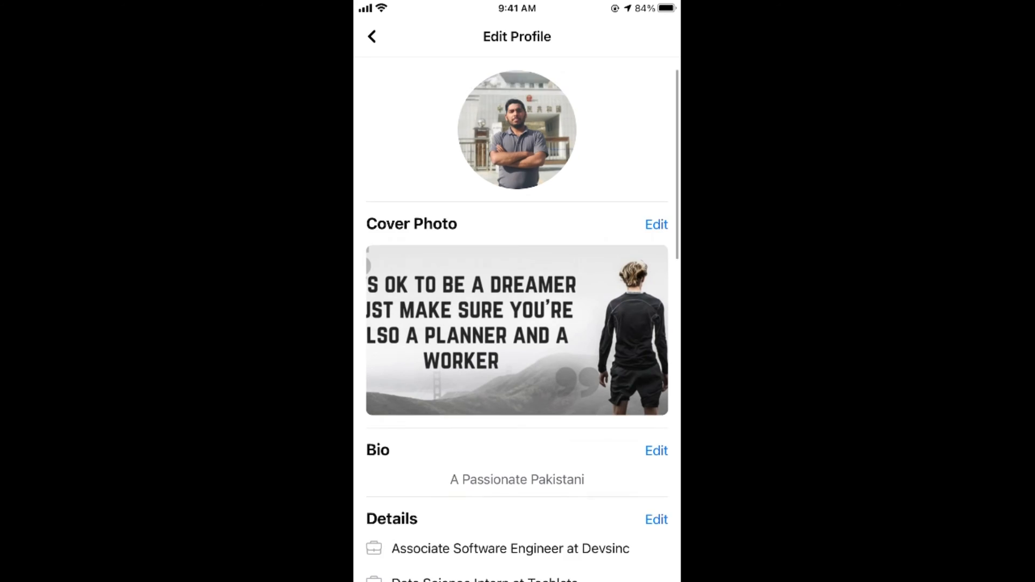
scroll(down, 3)
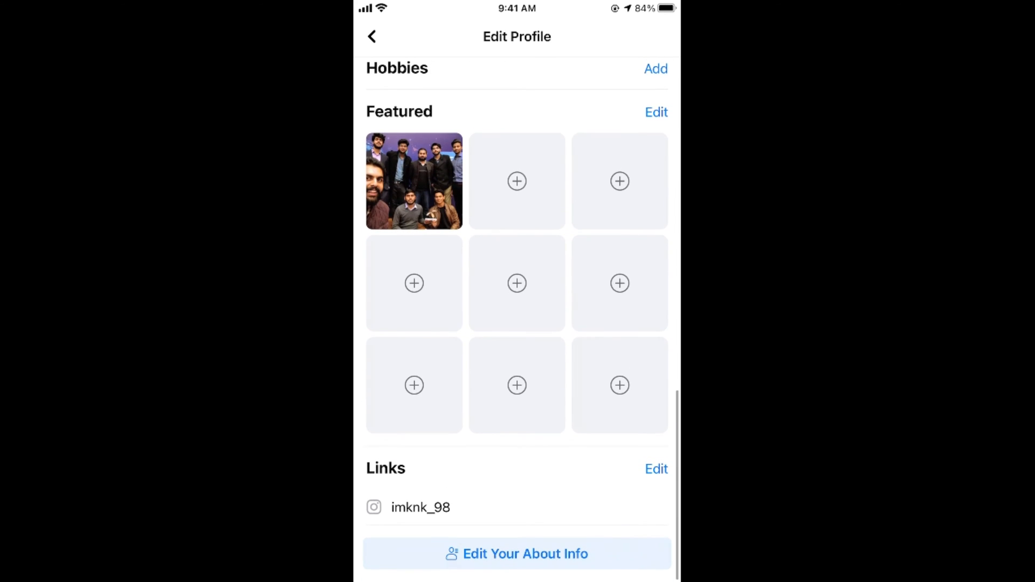
click(516, 554)
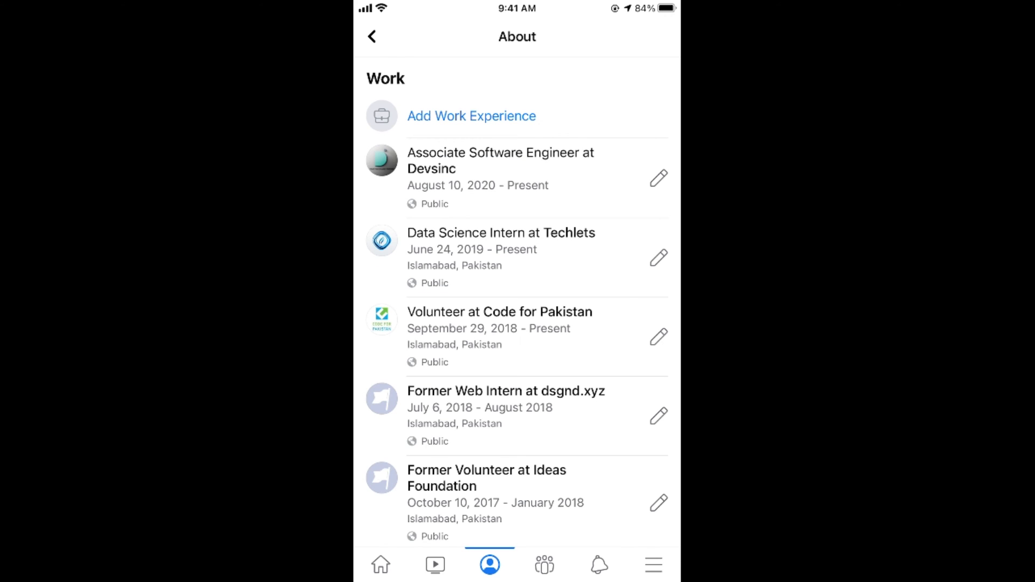
scroll(down, 3)
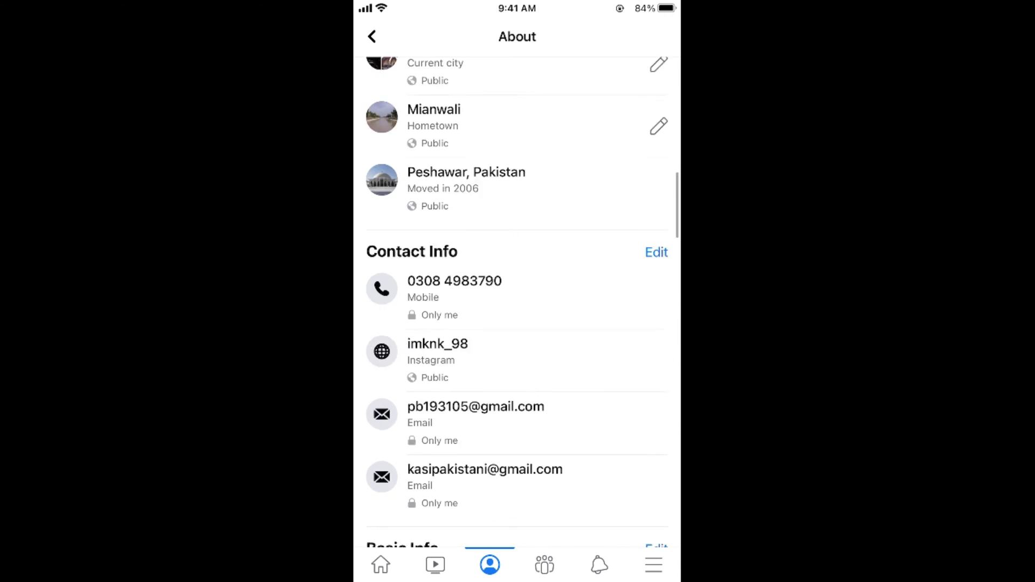
scroll(down, 3)
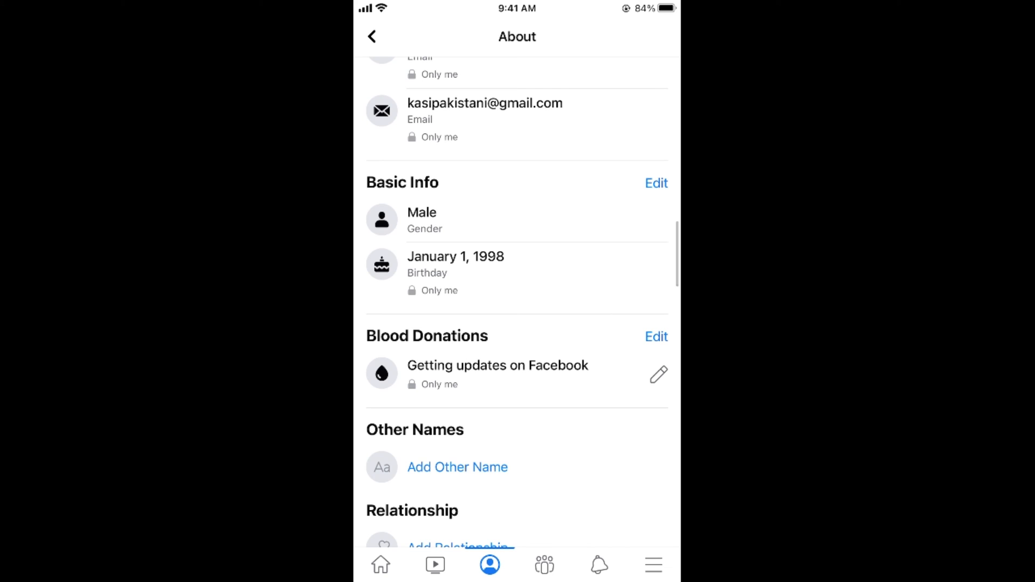
- Change the Birth Year audience from Only me to Public and save the basic info
click(656, 184)
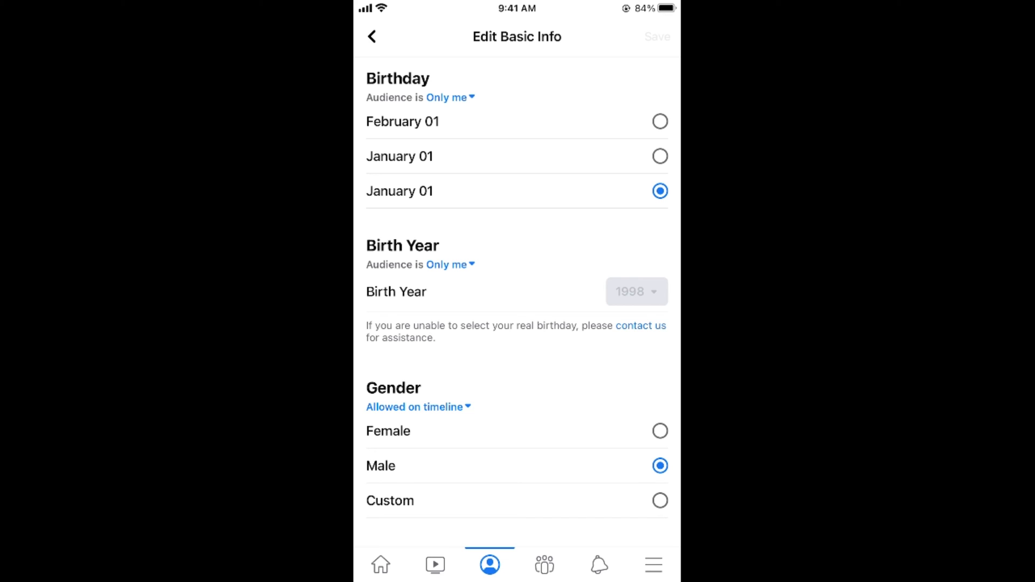
click(444, 264)
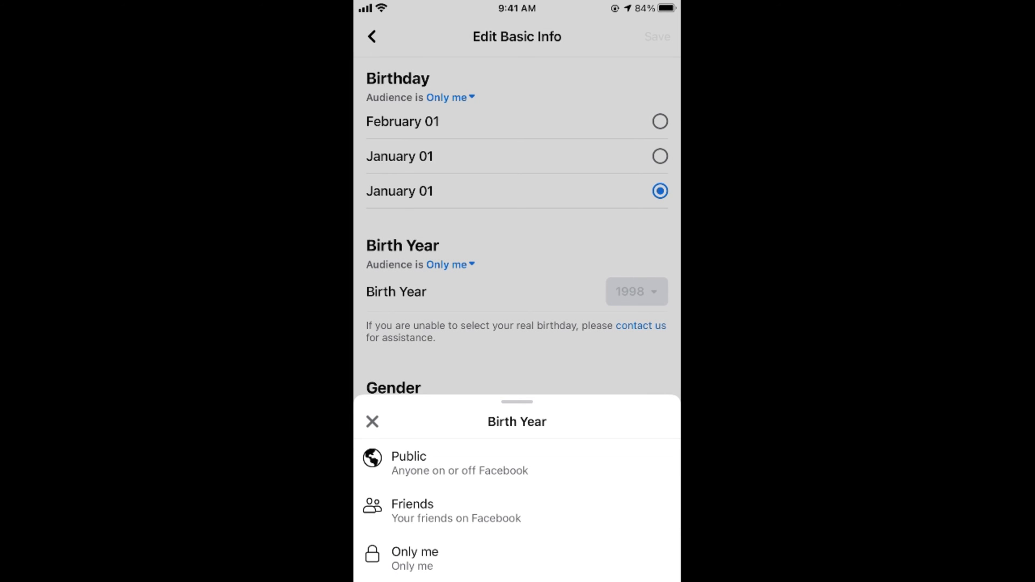
click(408, 458)
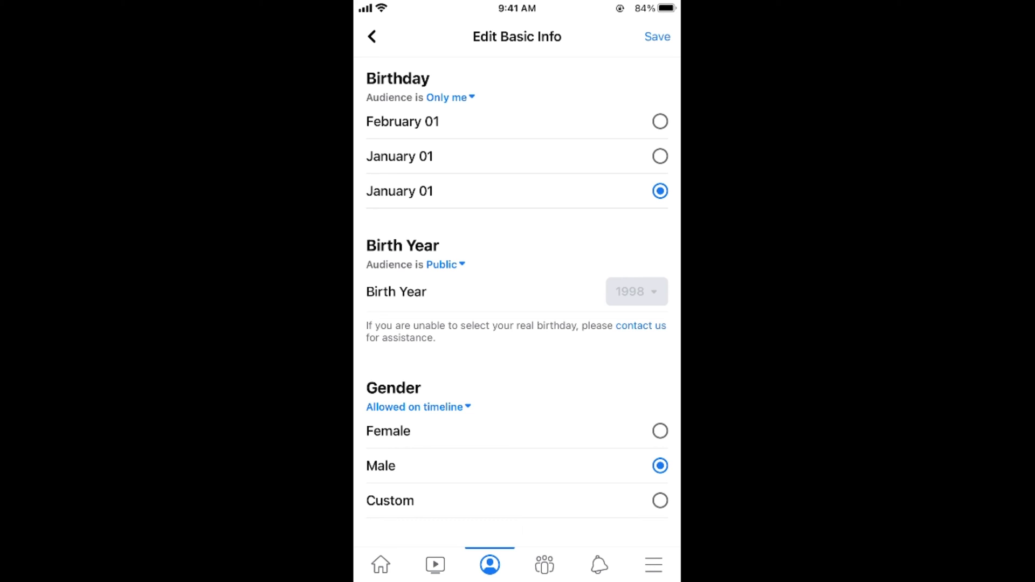
click(657, 37)
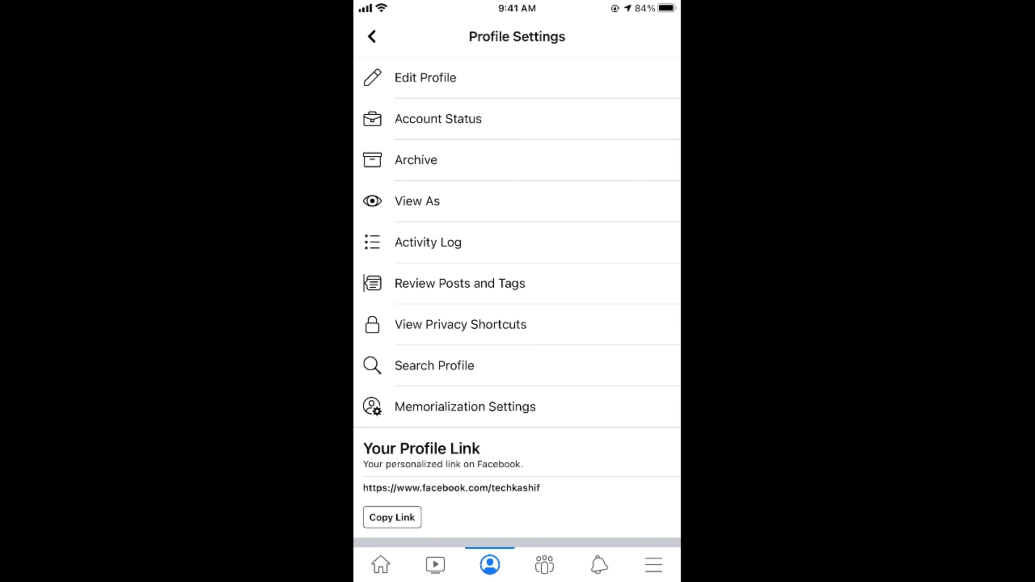
- Navigate via the menu's Settings & Privacy section to the account Settings page
click(381, 579)
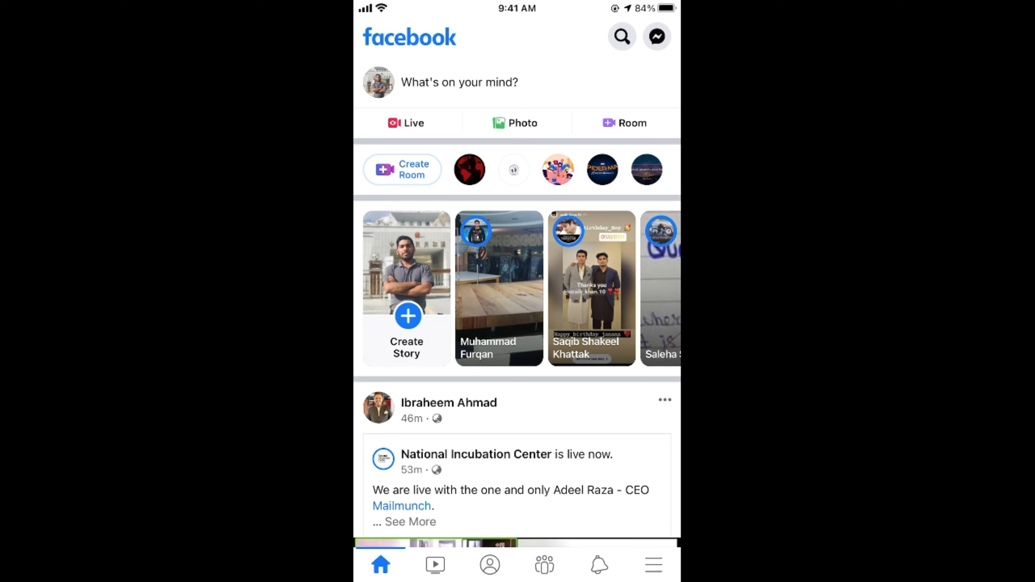
click(653, 565)
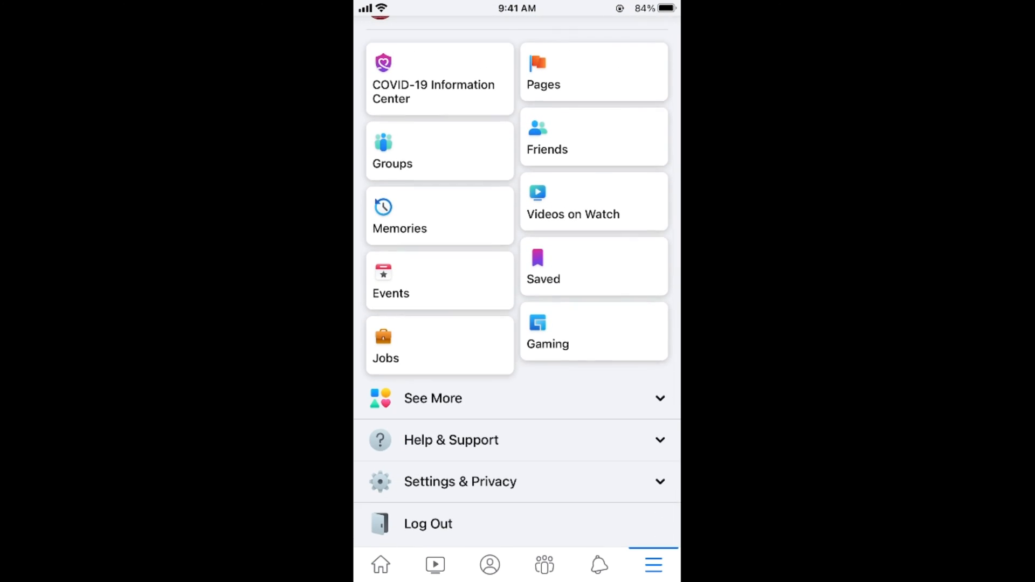
click(459, 481)
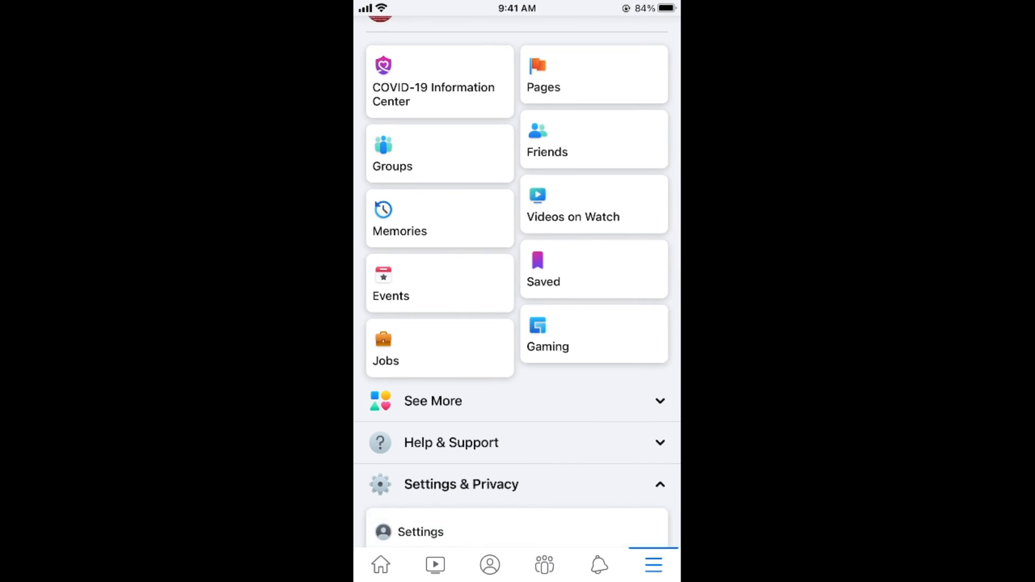
scroll(down, 3)
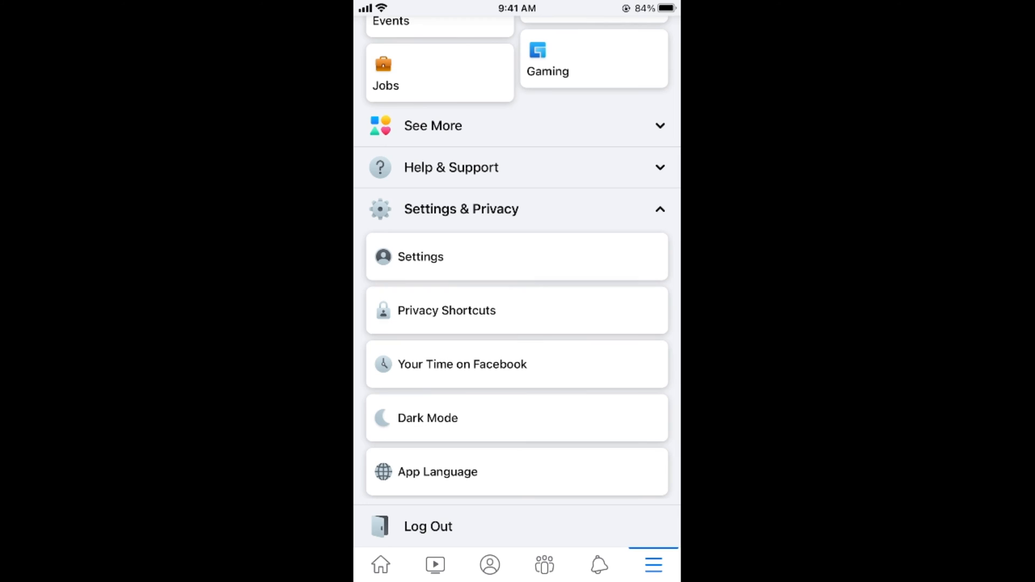
click(420, 257)
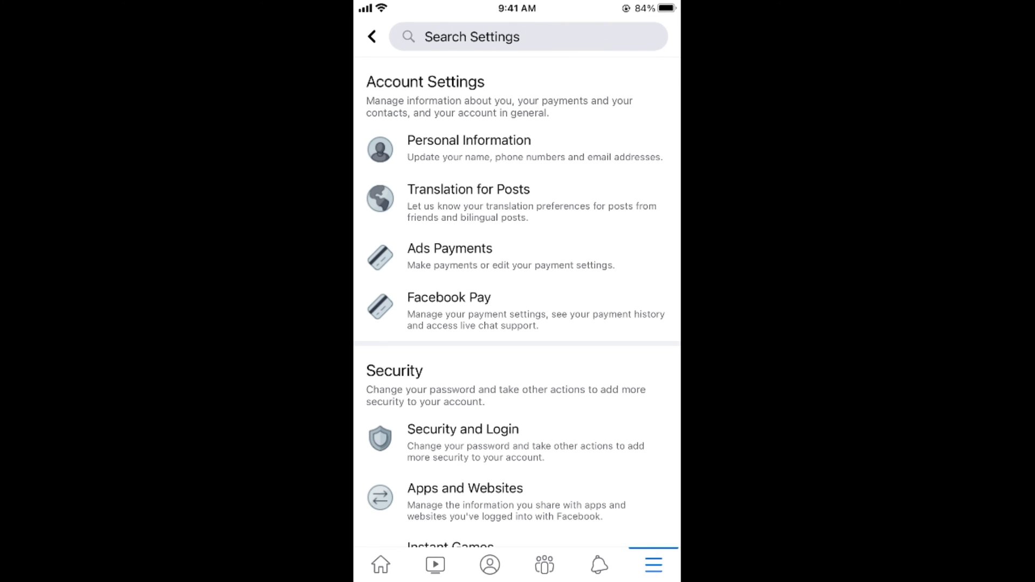
- Reach Notification Settings and scroll to the Birthdays entry (Push, Email, SMS)
scroll(down, 3)
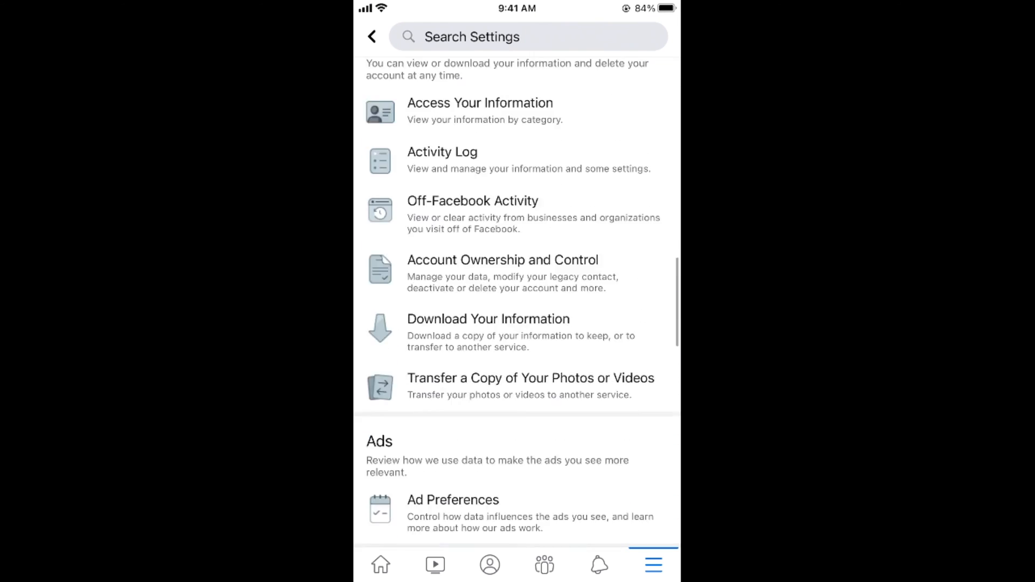
scroll(down, 3)
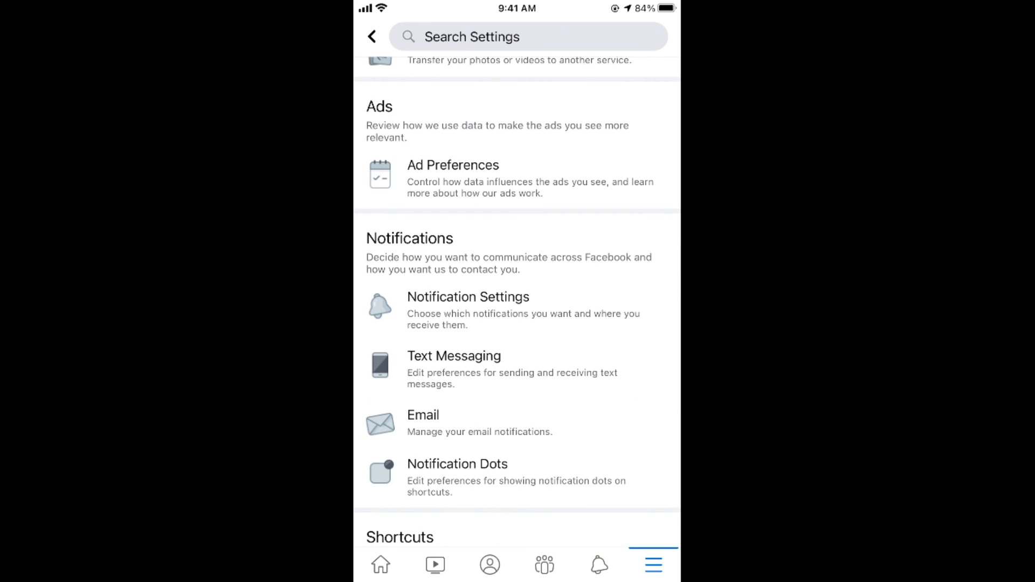
click(468, 298)
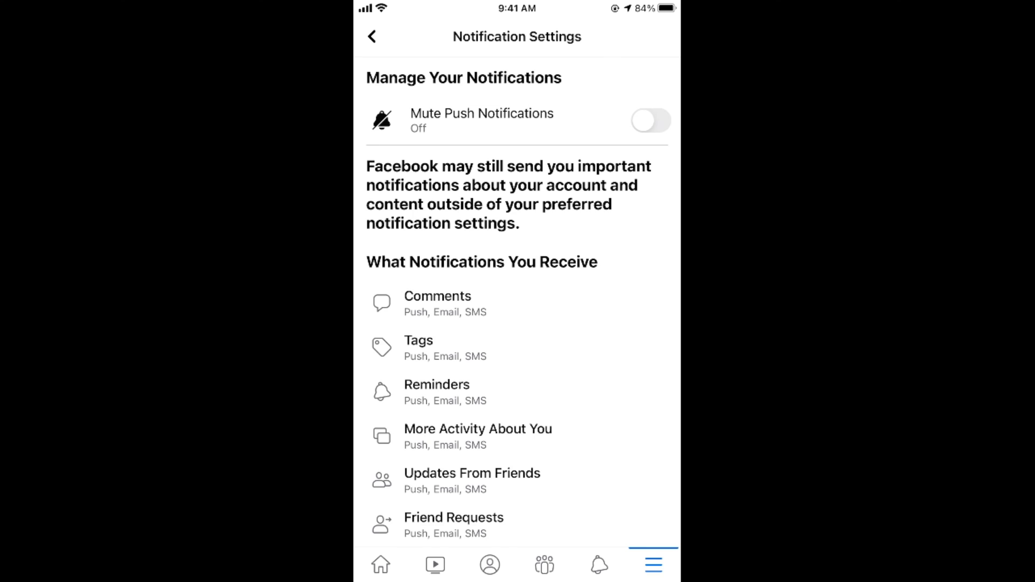
scroll(down, 3)
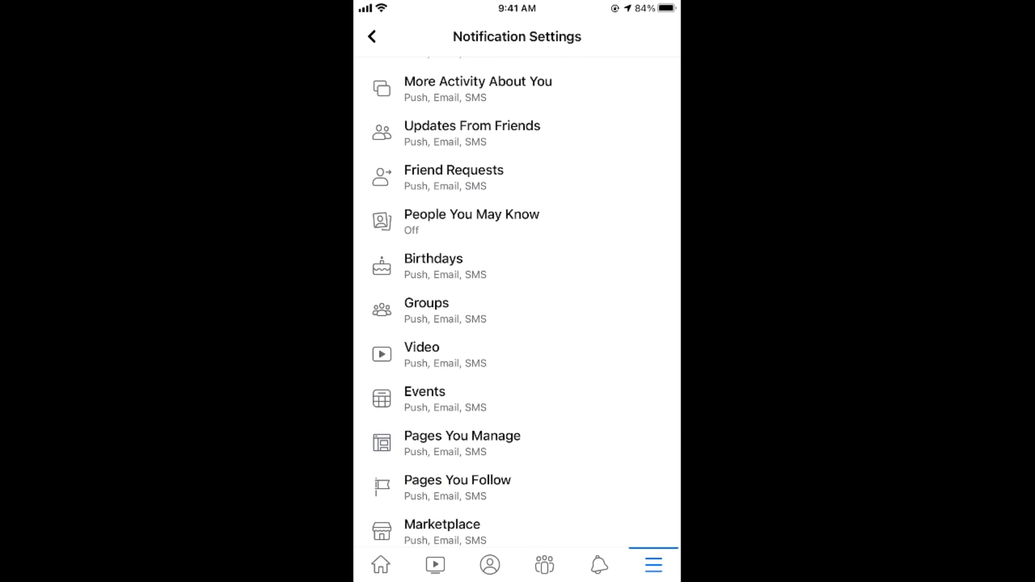
- Toggle Allow Notifications for Birthdays off and back on, leaving all channels enabled
click(433, 259)
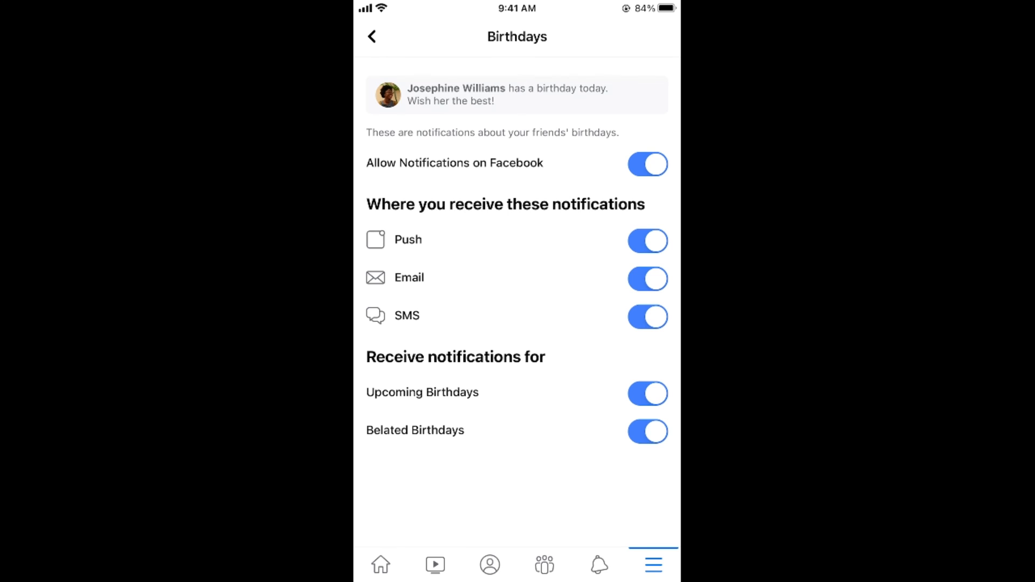
click(647, 164)
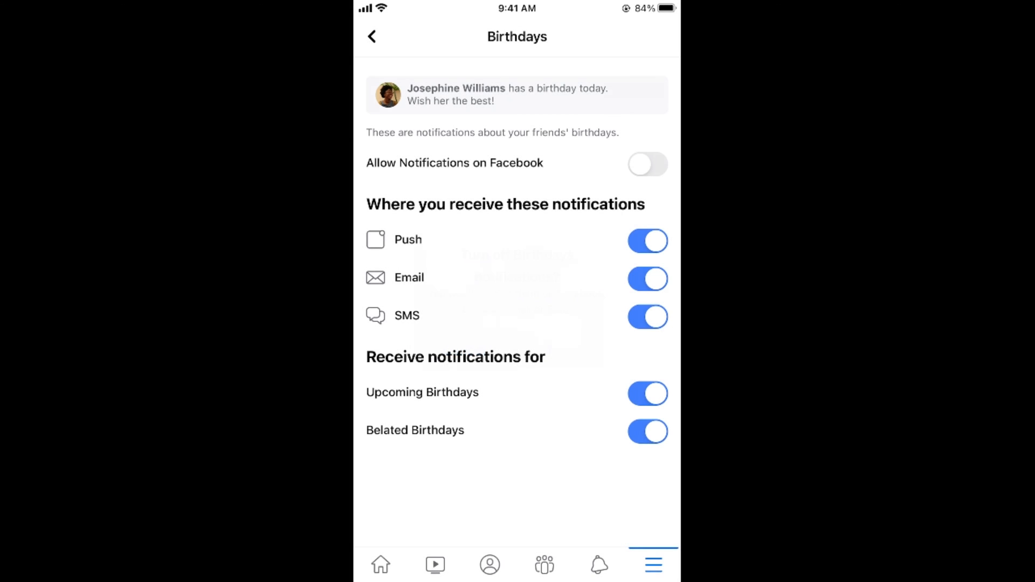
click(647, 164)
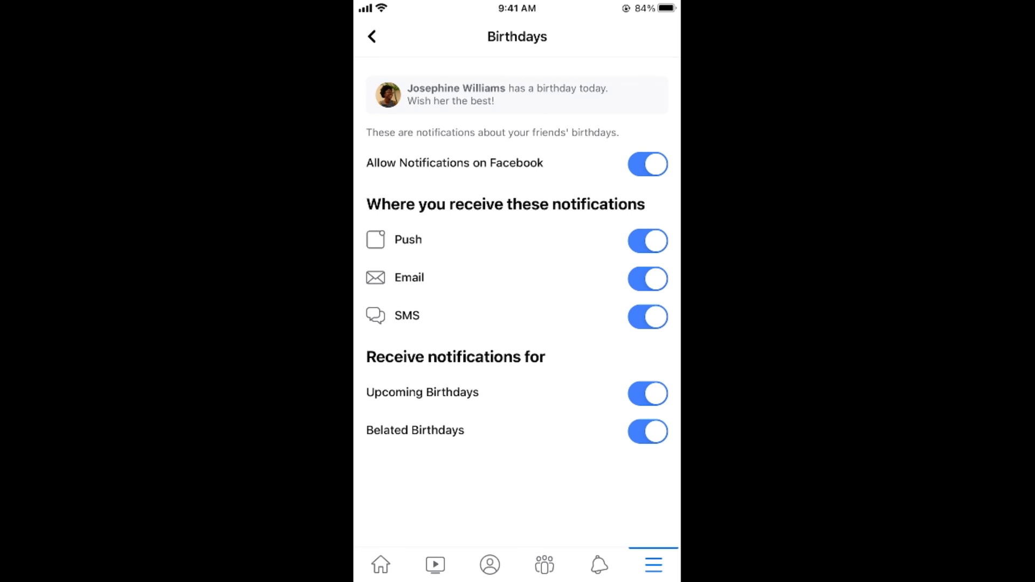